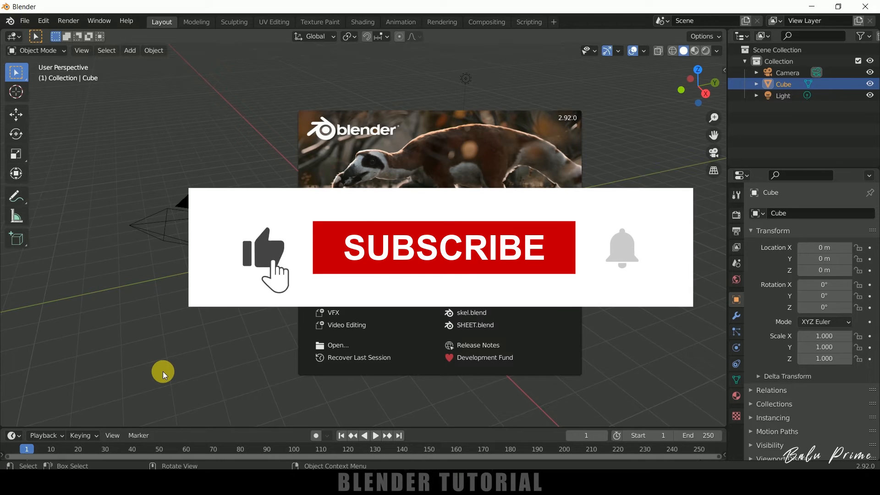
Dismiss the startup splash to reach the default scene for clearing
{"action": "left_click", "coordinate": [444, 248]}
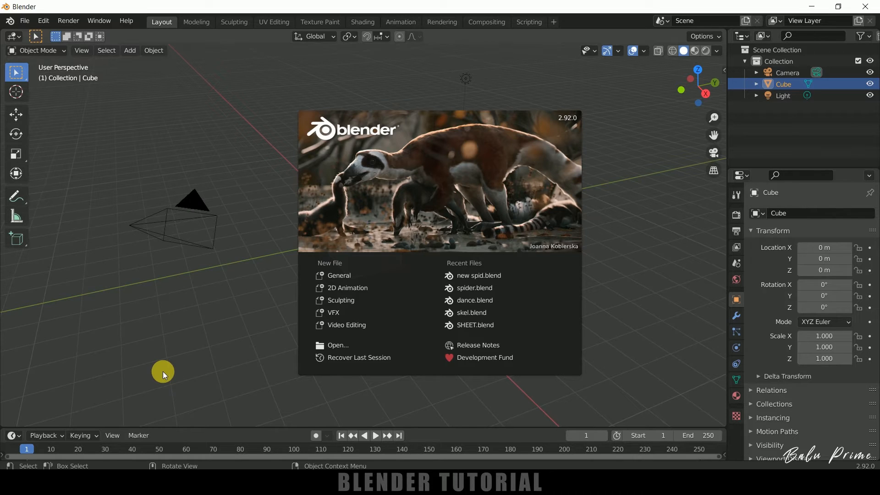
{"action": "mouse_move", "coordinate": [605, 215]}
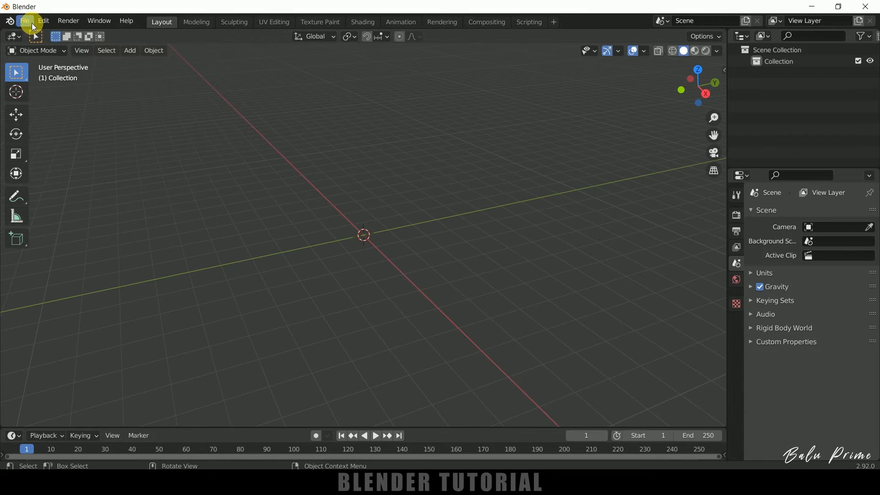
Import window.obj as a Wavefront OBJ from the 3D models folder
{"action": "left_click", "coordinate": [24, 21]}
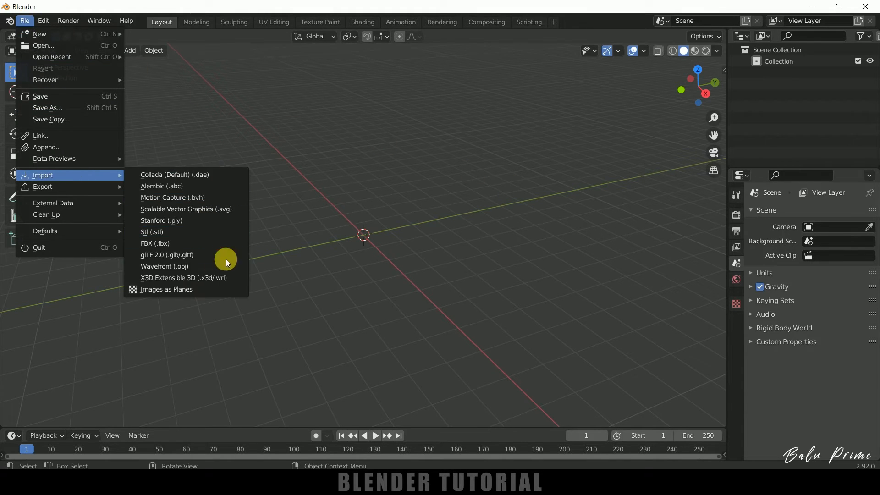
{"action": "left_click", "coordinate": [163, 266]}
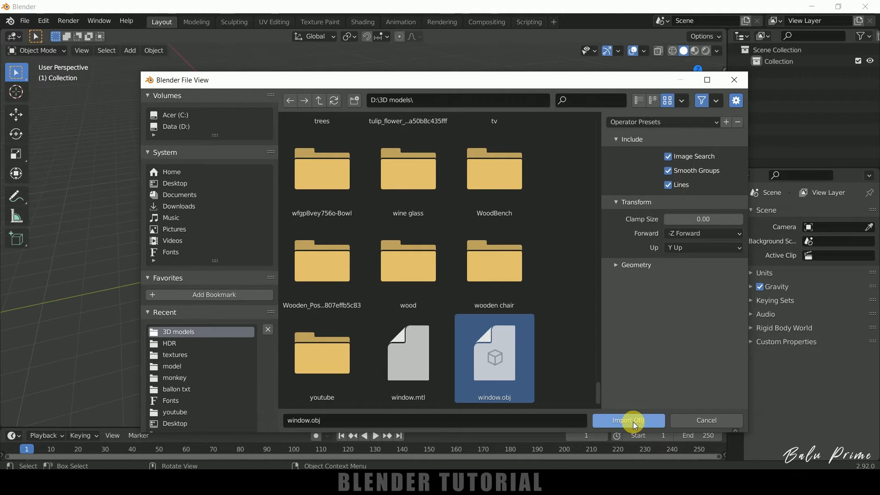
{"action": "left_click", "coordinate": [628, 421]}
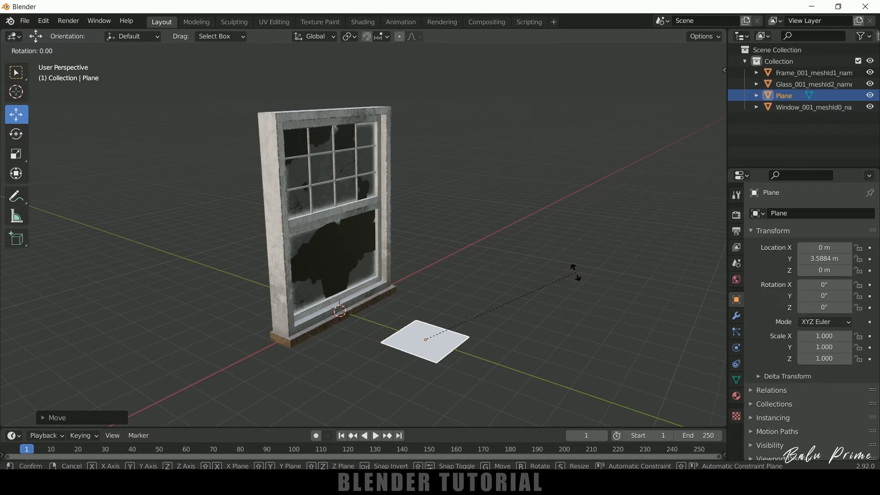
Add an upright scaled-up plane and, in Right view, move it against the window front
{"action": "left_click", "coordinate": [569, 268]}
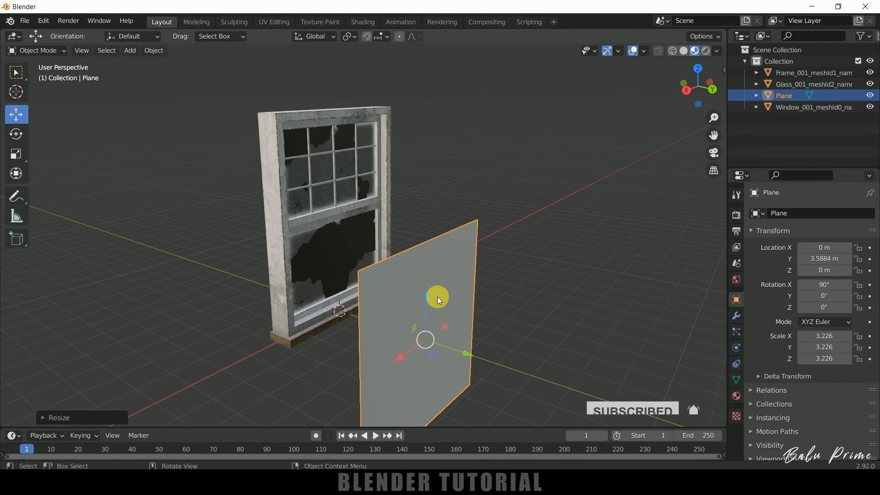
{"action": "key", "text": "3"}
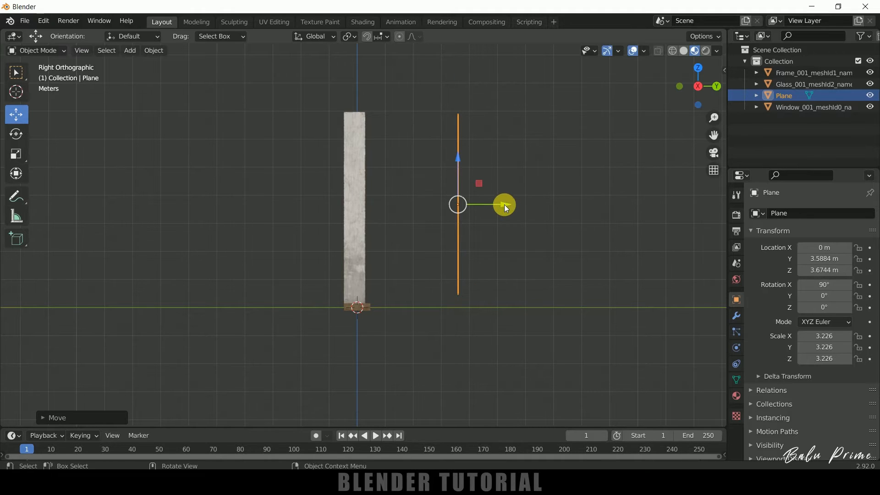
{"action": "left_click_drag", "start_coordinate": [503, 204], "coordinate": [412, 214]}
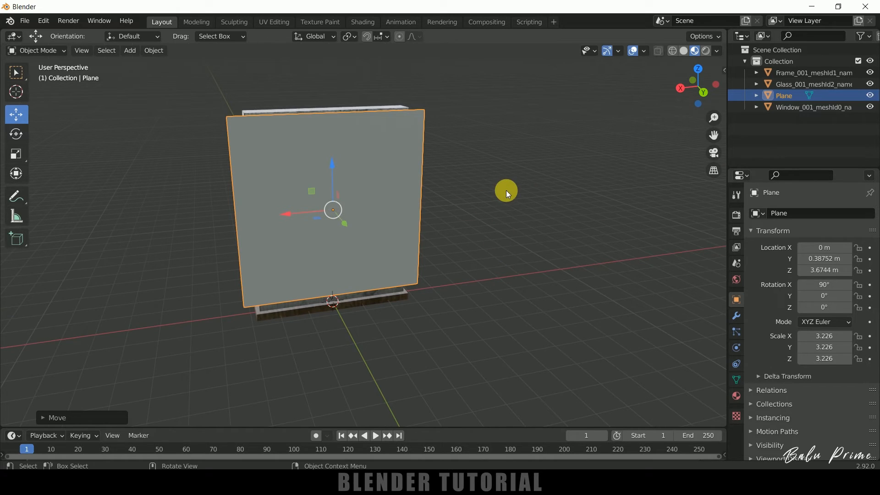
Subdivide the curtain plane in Edit Mode into a finer vertex grid
{"action": "key", "text": "Tab"}
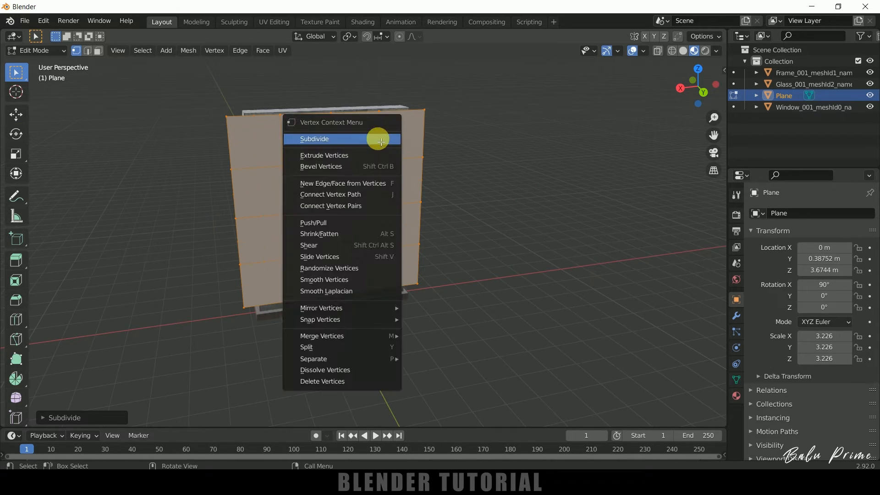
{"action": "left_click", "coordinate": [314, 138]}
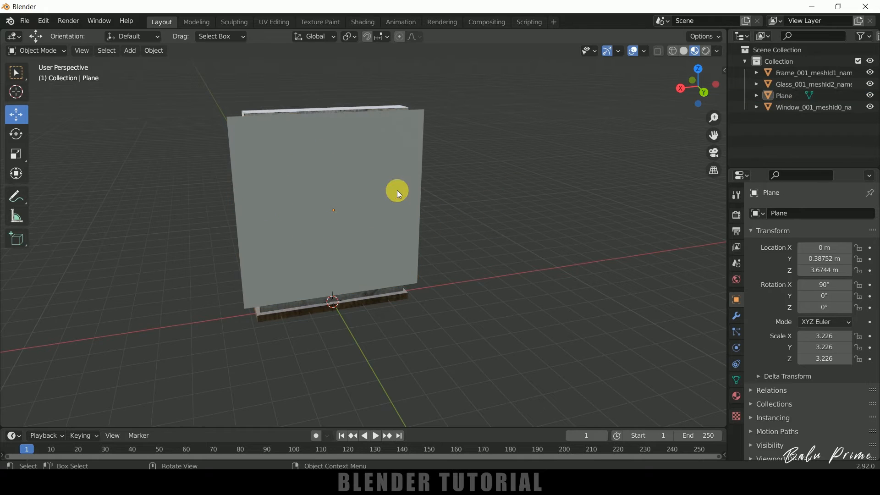
Enable Cloth physics on the subdivided curtain plane
{"action": "left_click", "coordinate": [736, 331]}
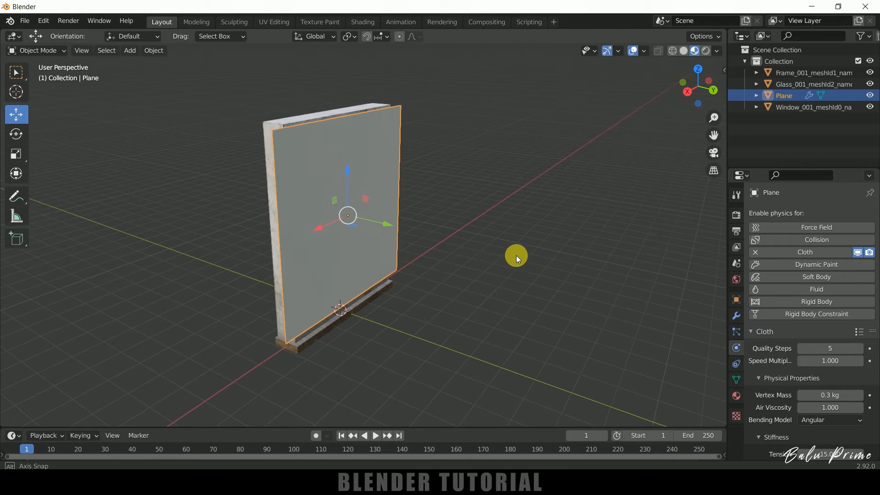
{"action": "left_click", "coordinate": [375, 434]}
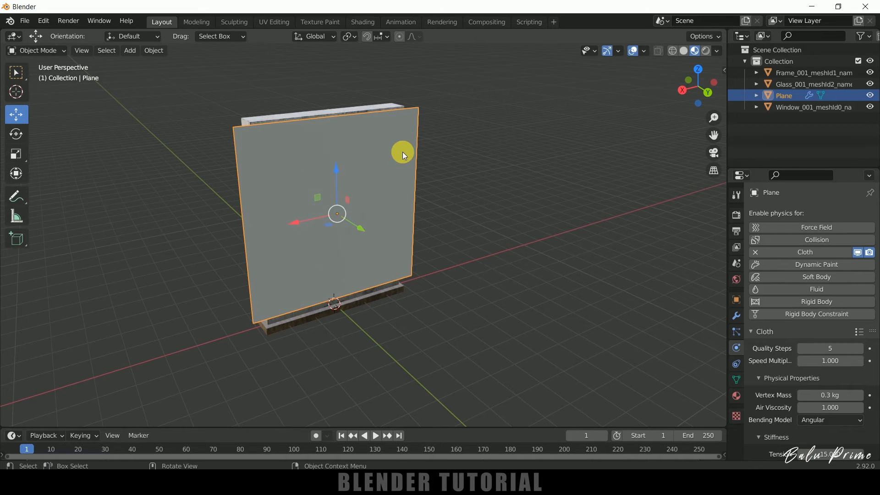
Select the top row of vertices and assign them to a new vertex group 'Group'
{"action": "key", "text": "Tab"}
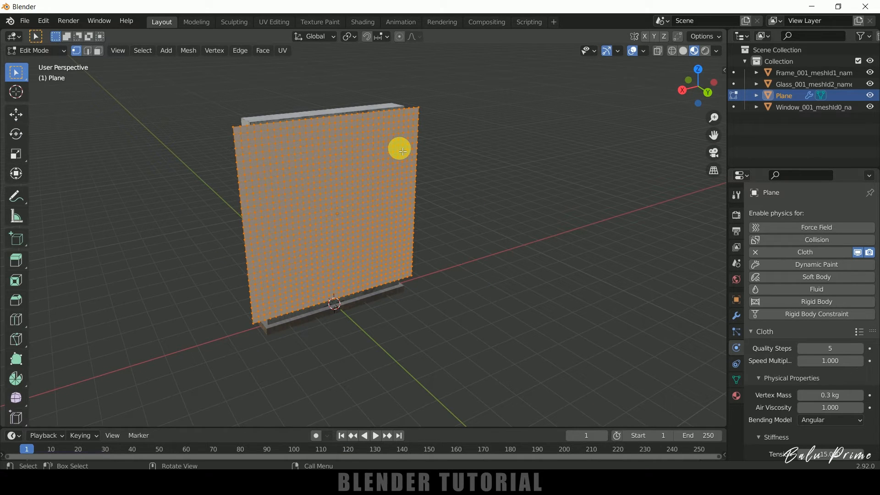
{"action": "mouse_move", "coordinate": [257, 109]}
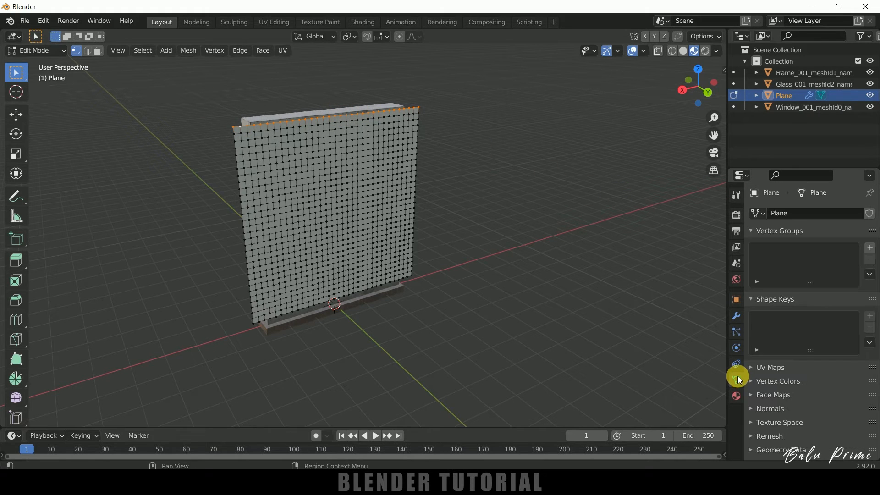
{"action": "left_click", "coordinate": [869, 247]}
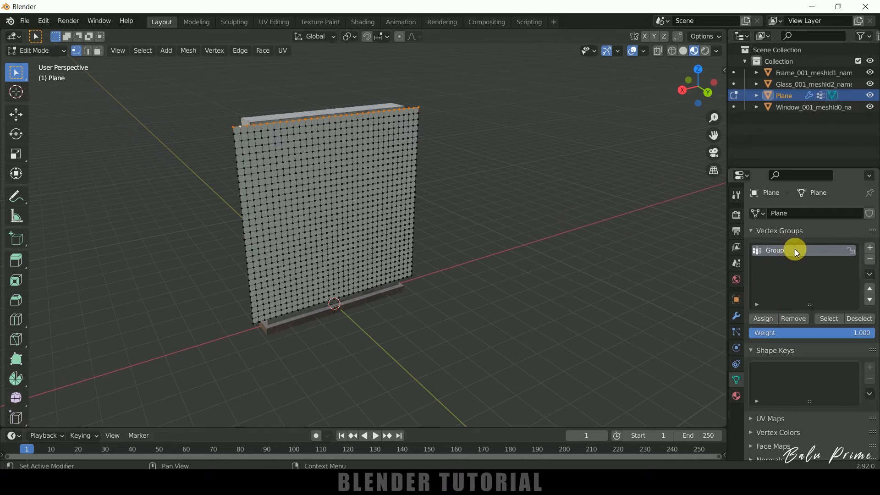
{"action": "mouse_move", "coordinate": [553, 199]}
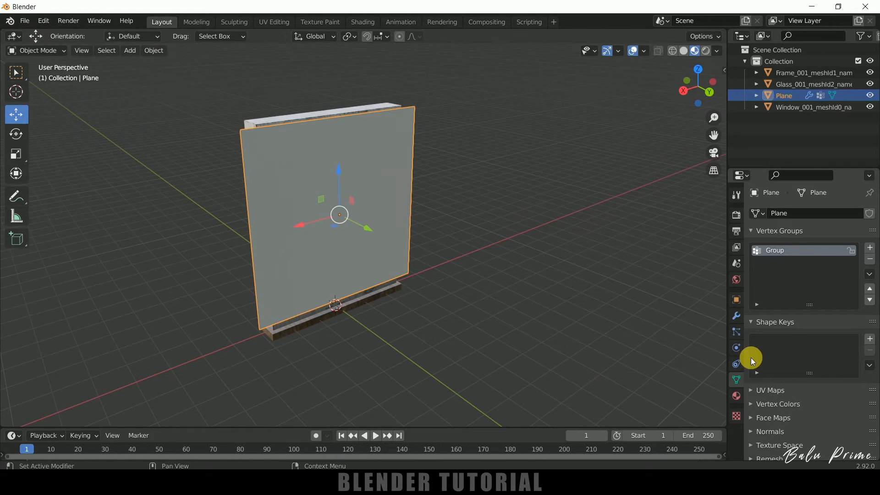
Set the cloth Shape Pin Group to 'Group' so the top edge stays fixed
{"action": "left_click", "coordinate": [736, 348]}
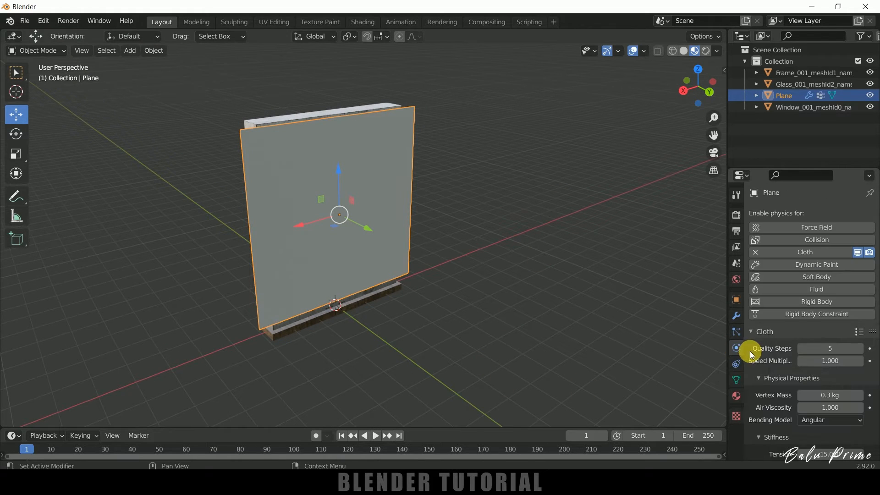
{"action": "scroll", "scroll_direction": "down", "scroll_amount": 3}
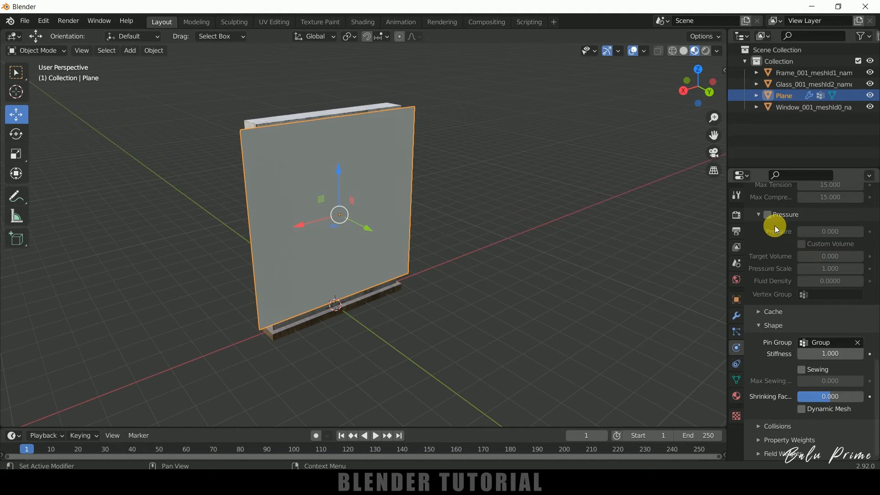
{"action": "left_click", "coordinate": [375, 436]}
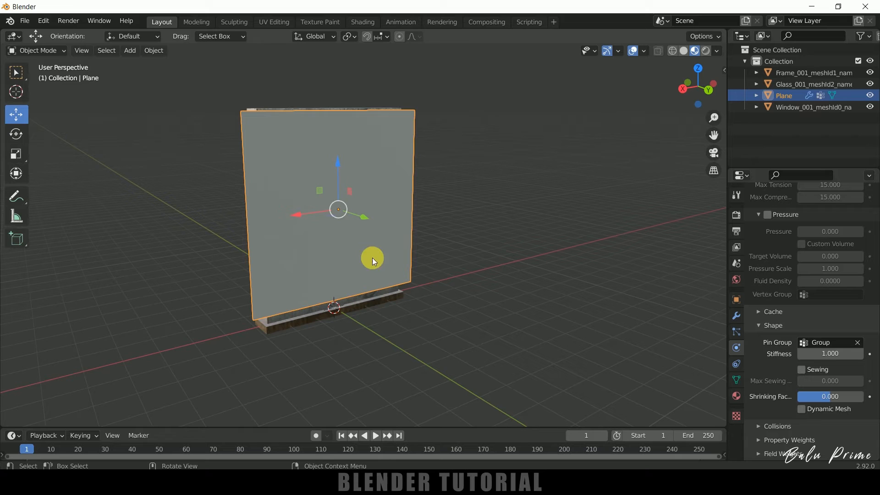
{"action": "mouse_move", "coordinate": [594, 326]}
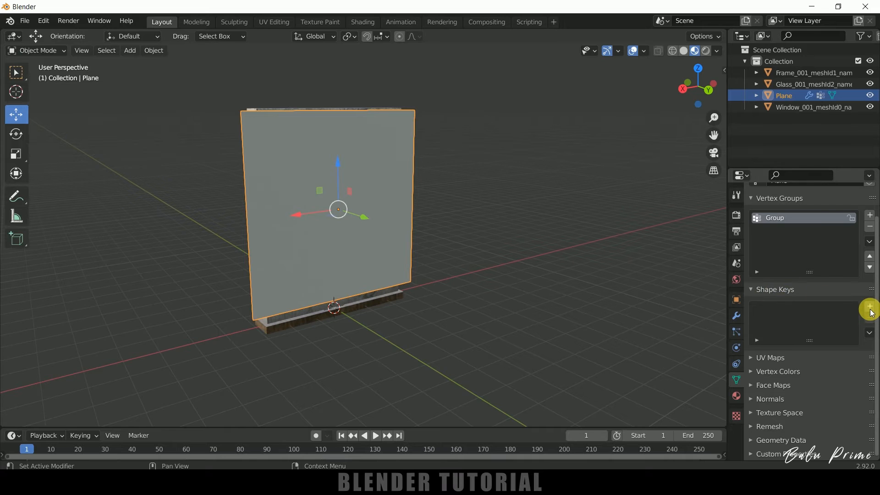
Add Basis and Key 1 shape keys, scaling down the top-edge vertices in Key 1
{"action": "left_click", "coordinate": [869, 308]}
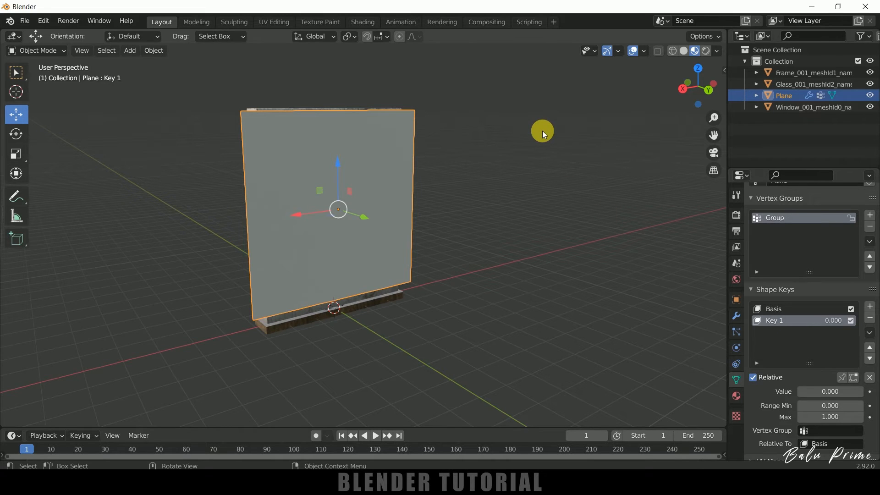
{"action": "key", "text": "Tab"}
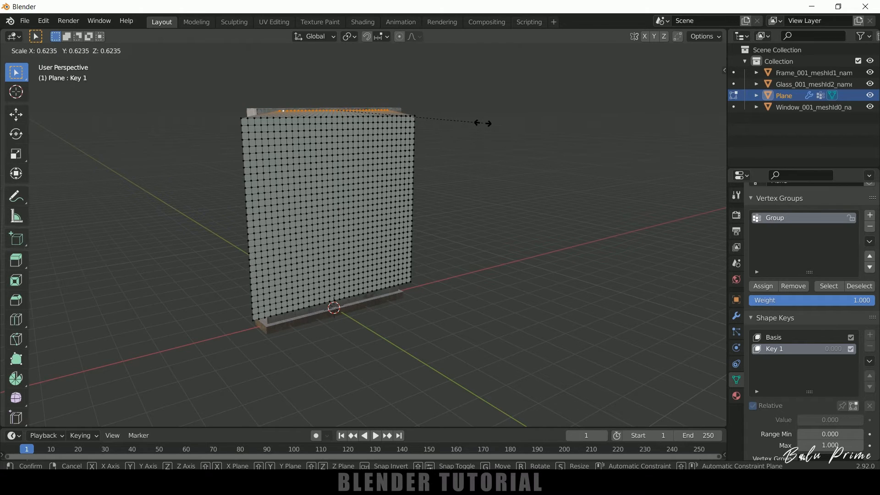
{"action": "left_click", "coordinate": [784, 404]}
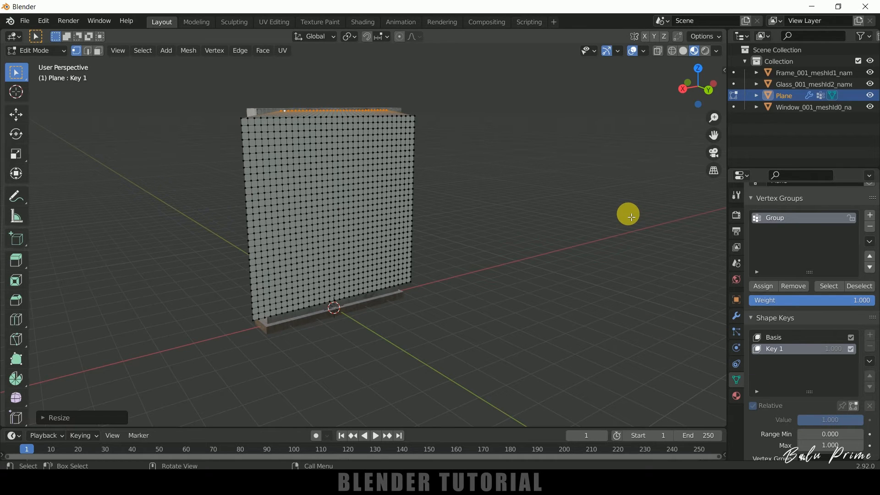
Leave Edit Mode and keyframe Key 1 Value at 1.000 on frame 40
{"action": "key", "text": "Tab"}
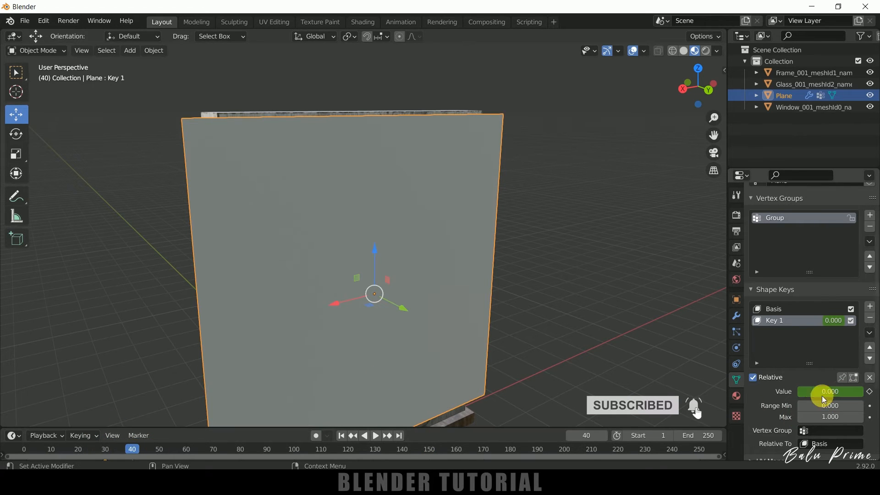
{"action": "left_click_drag", "start_coordinate": [814, 392], "coordinate": [854, 391]}
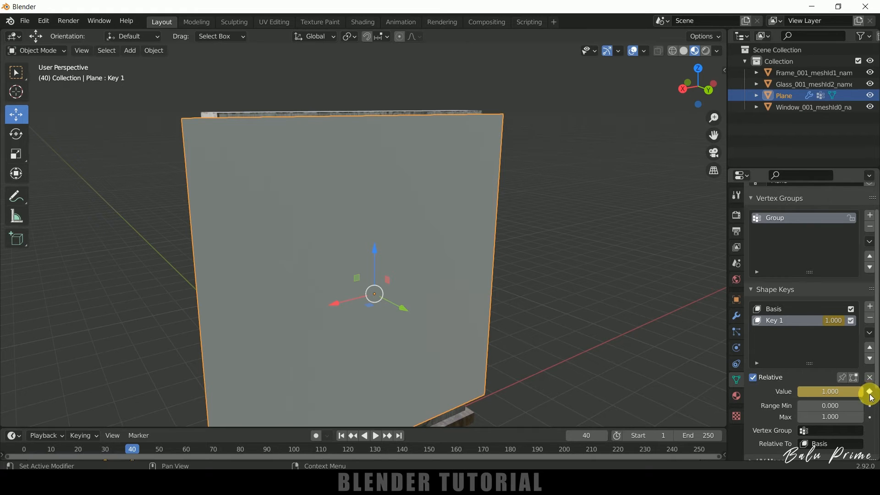
{"action": "left_click", "coordinate": [374, 434]}
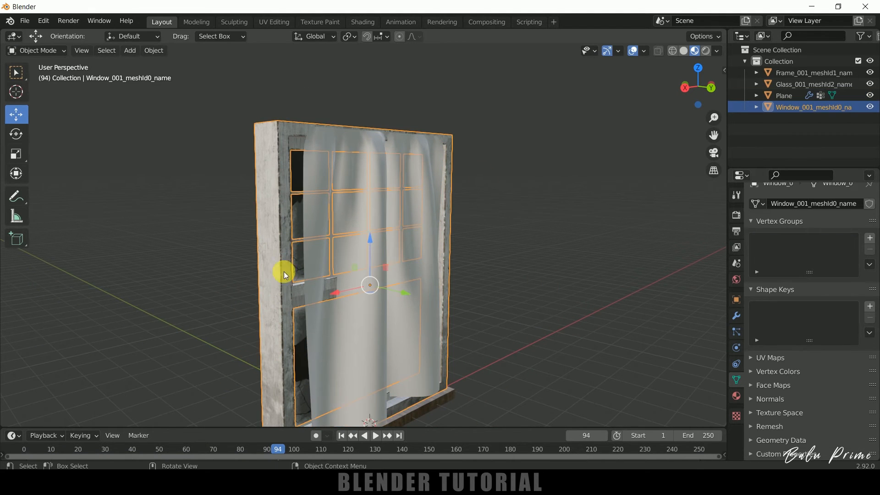
Enable Collision on the Window object and play, then stop, the cloth simulation
{"action": "left_click", "coordinate": [736, 349]}
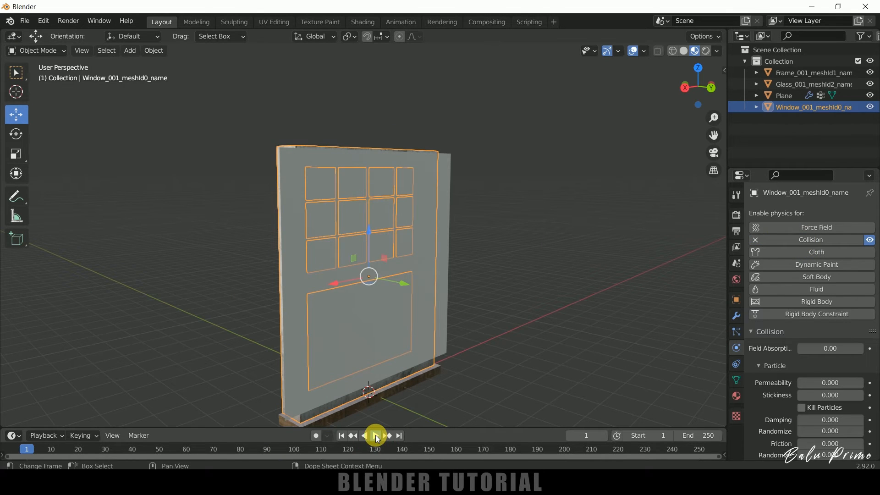
{"action": "left_click", "coordinate": [375, 435]}
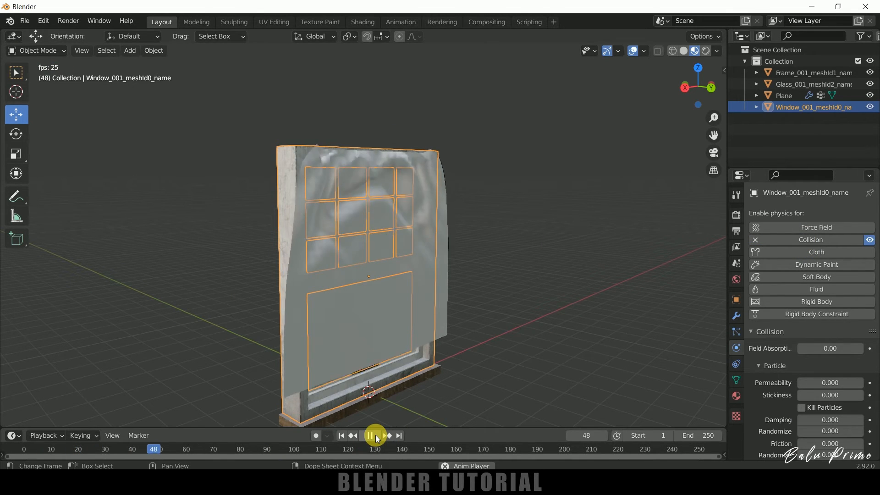
{"action": "left_click", "coordinate": [375, 434]}
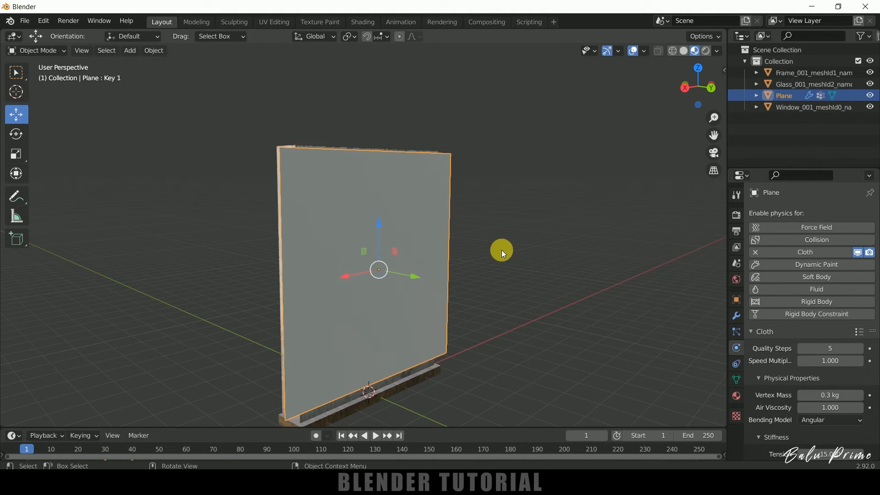
{"action": "key", "text": "Tab"}
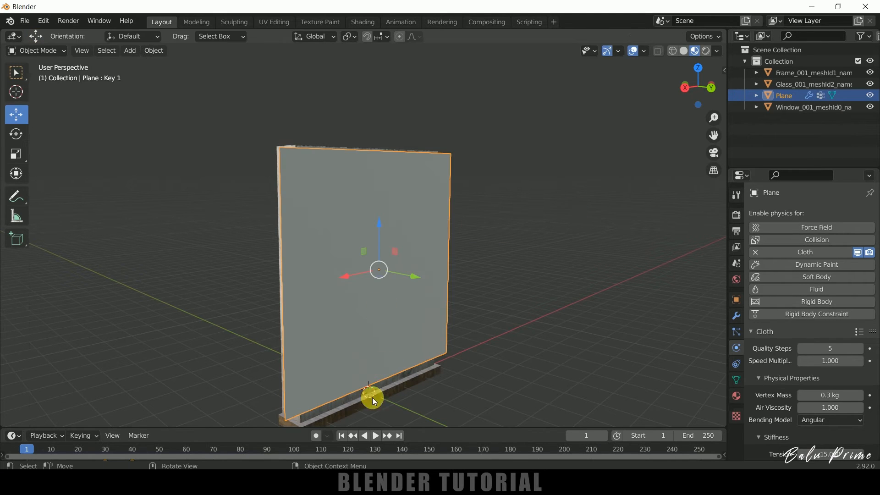
{"action": "left_click", "coordinate": [374, 435]}
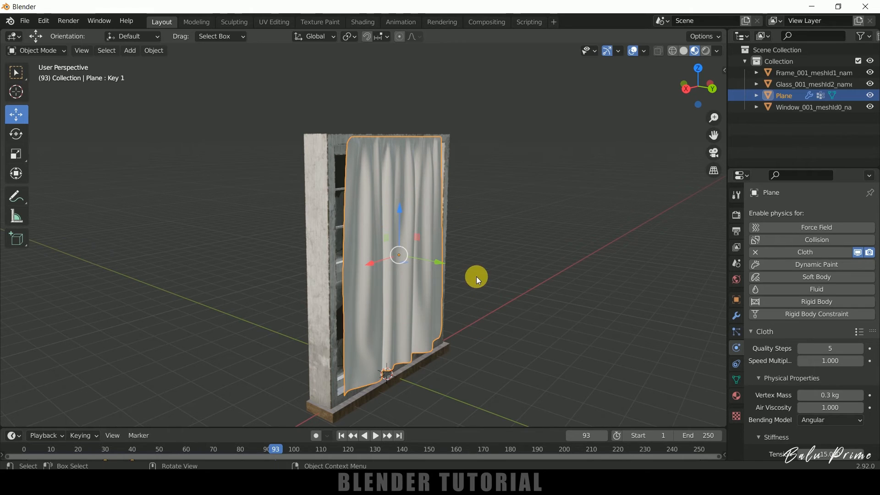
{"action": "mouse_move", "coordinate": [135, 50]}
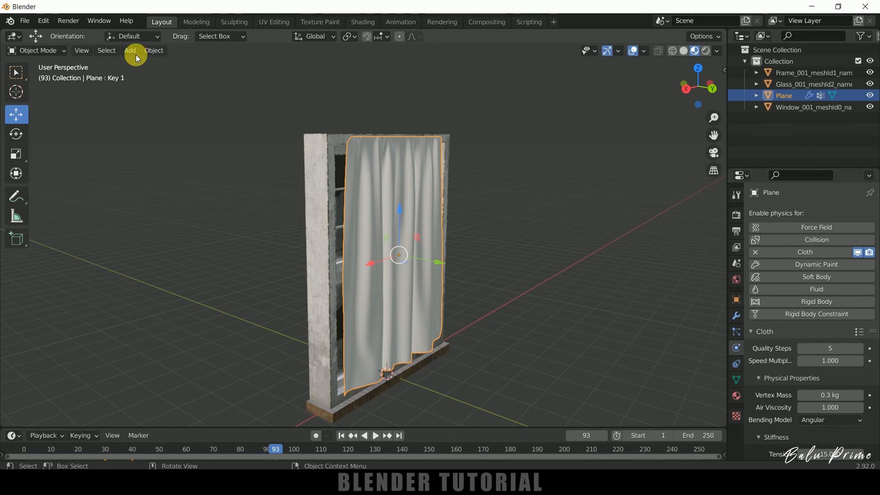
Add a Wind force field aimed at the curtain and keyframe its Strength from 1 up to 250
{"action": "left_click", "coordinate": [130, 49]}
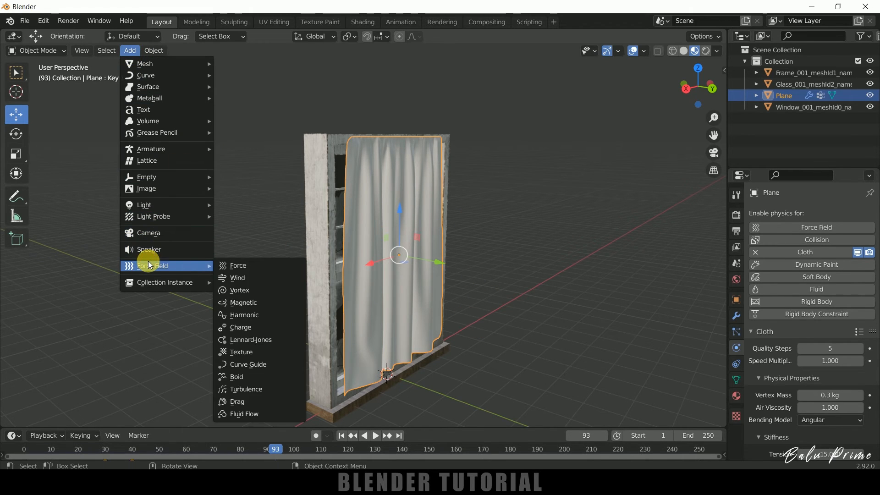
{"action": "left_click", "coordinate": [238, 277]}
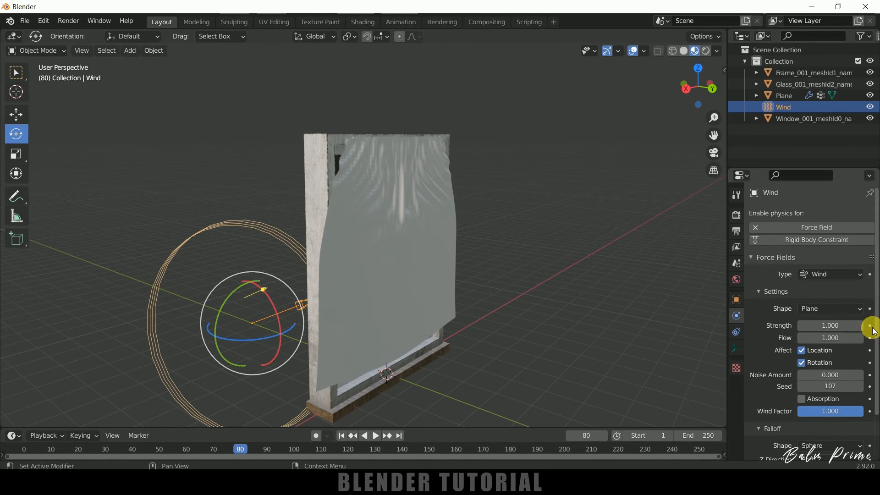
{"action": "left_click", "coordinate": [871, 325]}
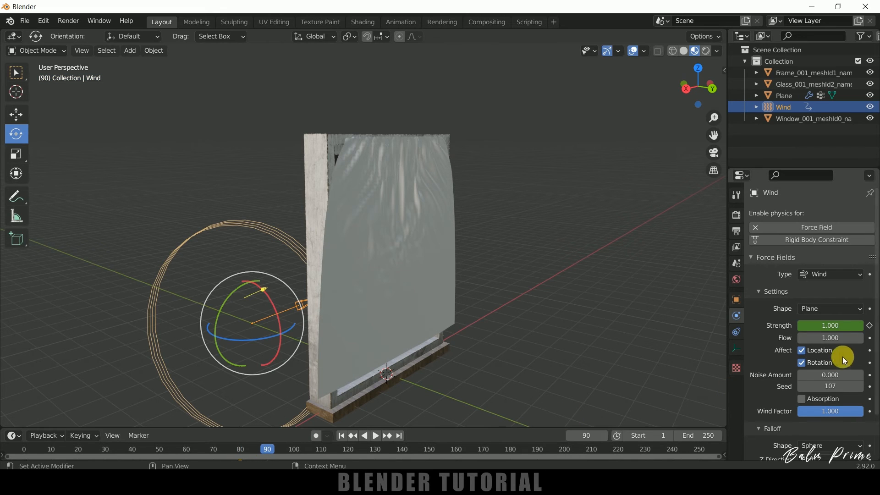
{"action": "double_click", "coordinate": [830, 324]}
{"action": "type", "text": "250.000"}
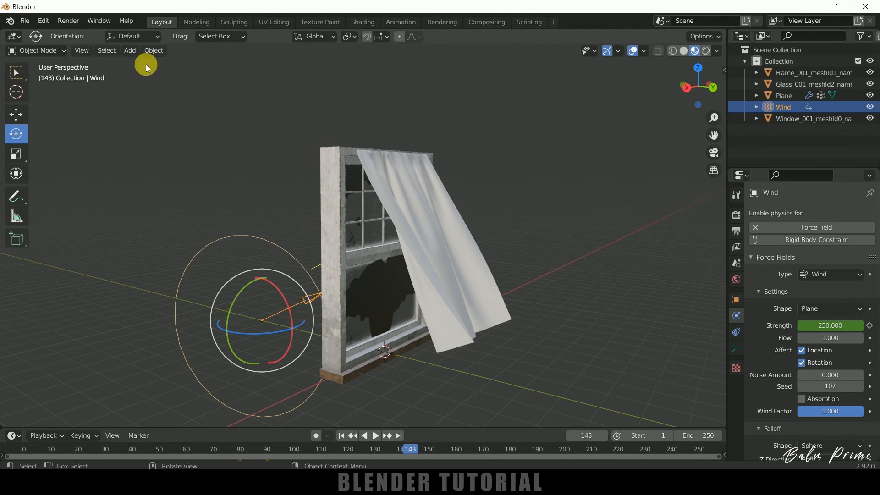
Add a Turbulence force field at the window base and keyframe its Strength from 1 up to 1000
{"action": "left_click", "coordinate": [130, 50]}
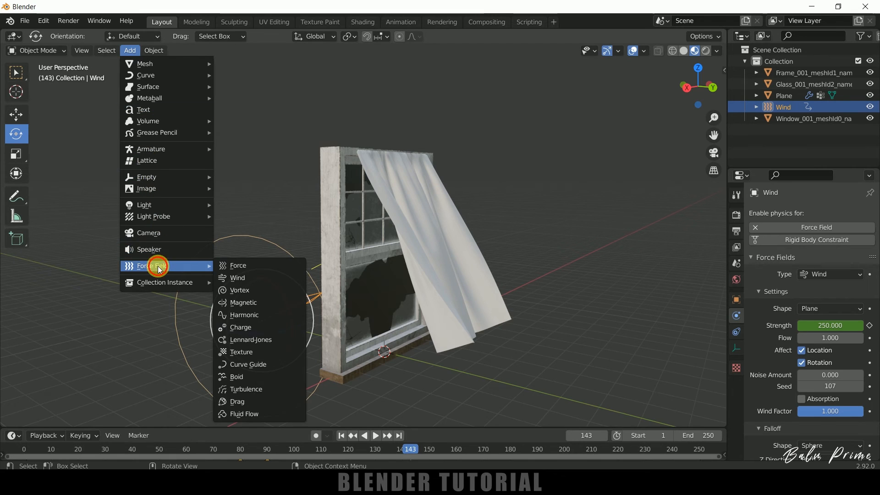
{"action": "left_click", "coordinate": [245, 389]}
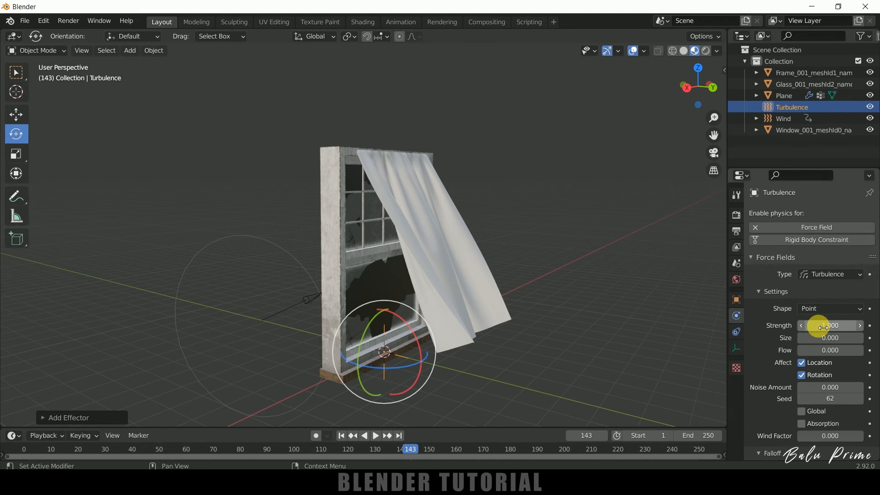
{"action": "left_click", "coordinate": [240, 450]}
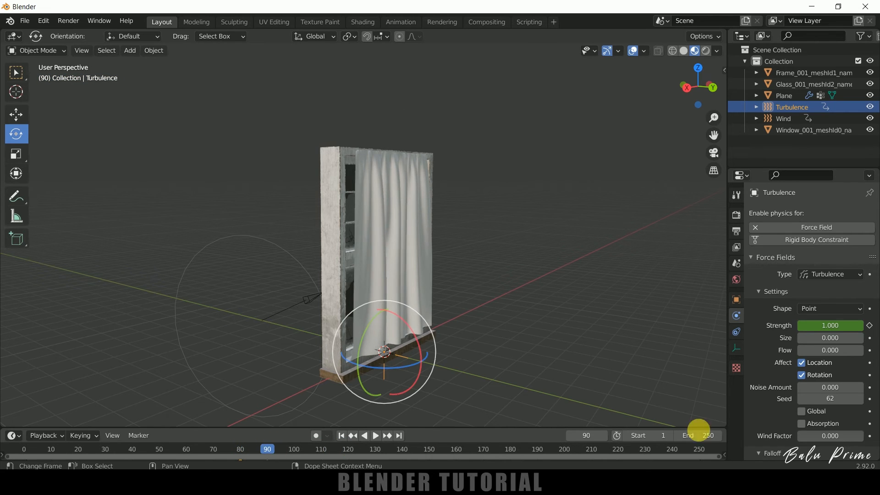
{"action": "left_click", "coordinate": [829, 326]}
{"action": "type", "text": "1000.000"}
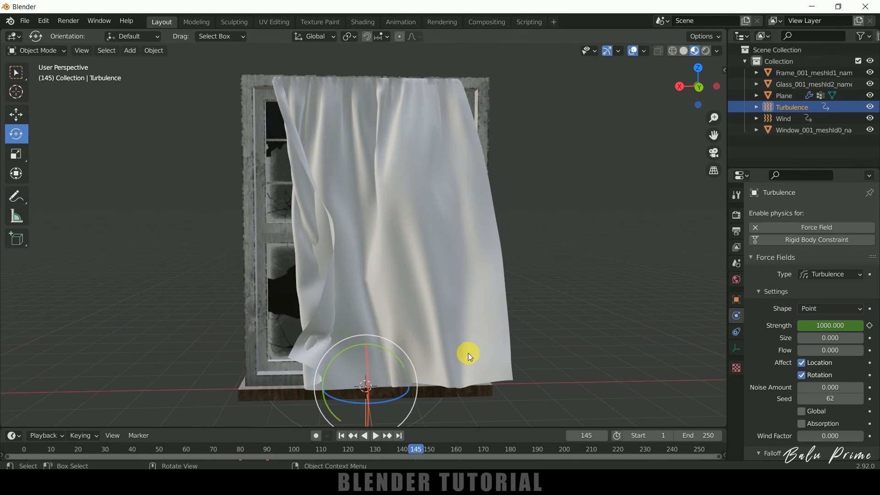
{"action": "left_click_drag", "start_coordinate": [468, 356], "coordinate": [375, 261]}
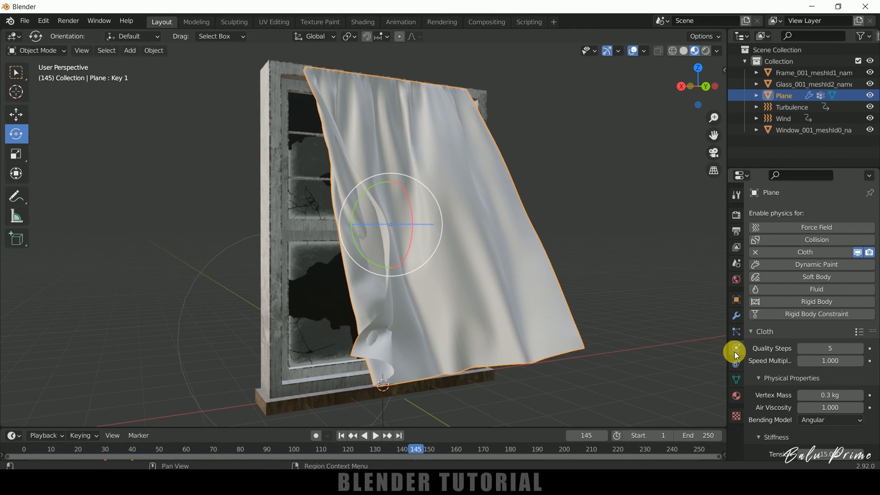
Enable Self Collisions with friction 5 on the curtain cloth and replay the simulation from frame 1
{"action": "scroll", "scroll_direction": "down", "scroll_amount": 3}
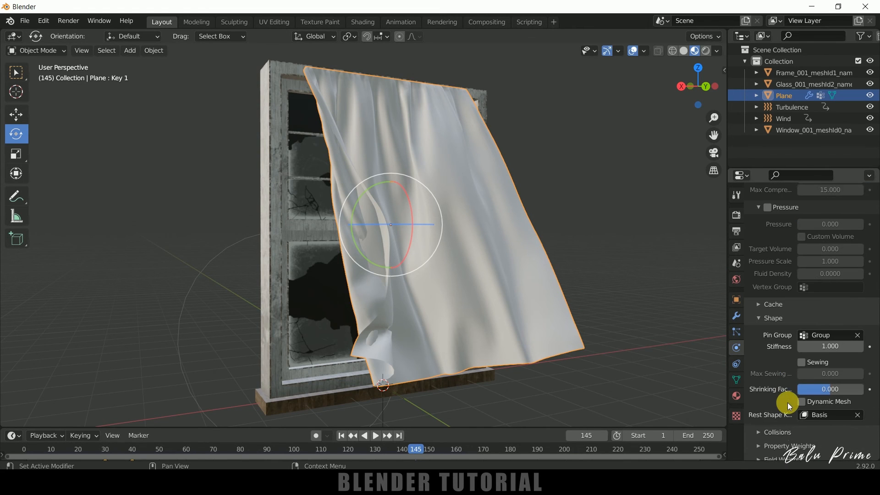
{"action": "scroll", "scroll_direction": "down", "scroll_amount": 3}
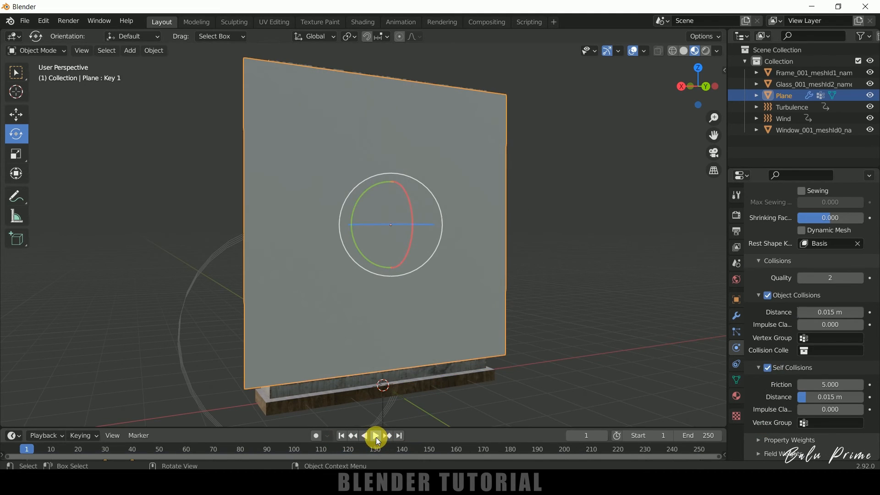
{"action": "left_click", "coordinate": [376, 435]}
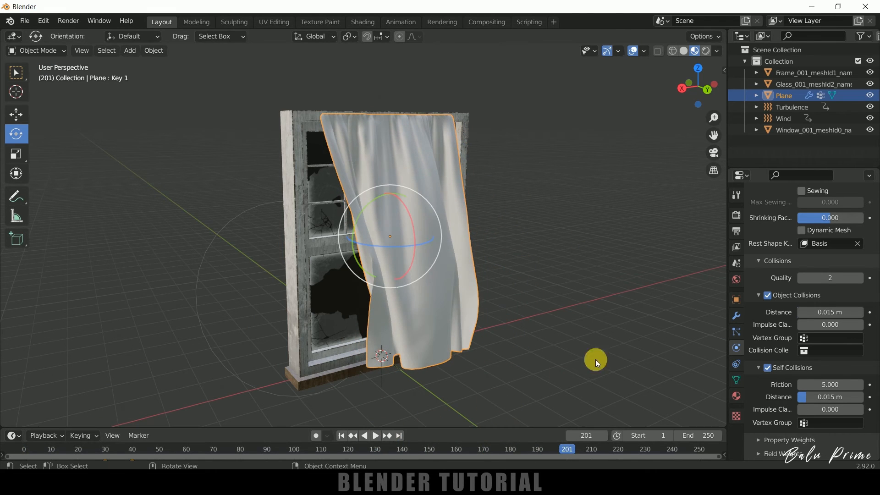
{"action": "left_click", "coordinate": [705, 51]}
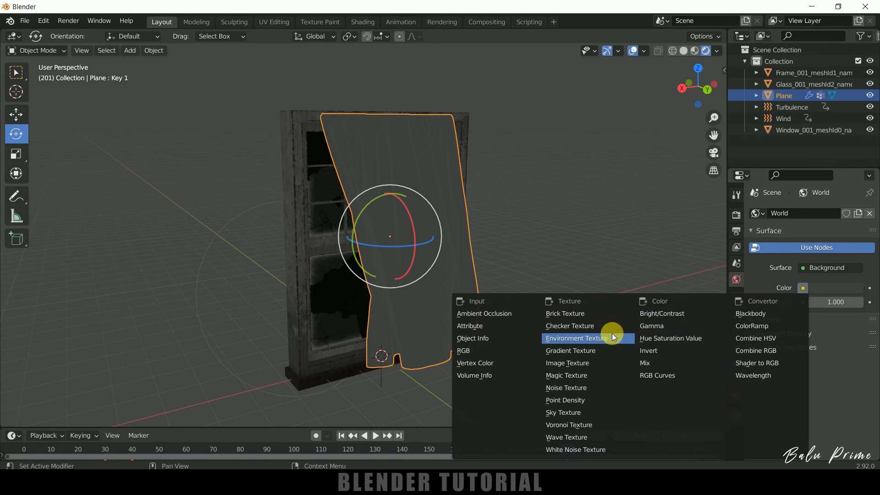
Light the world with an HDRI environment texture and give the curtain plane a new material
{"action": "left_click", "coordinate": [576, 339]}
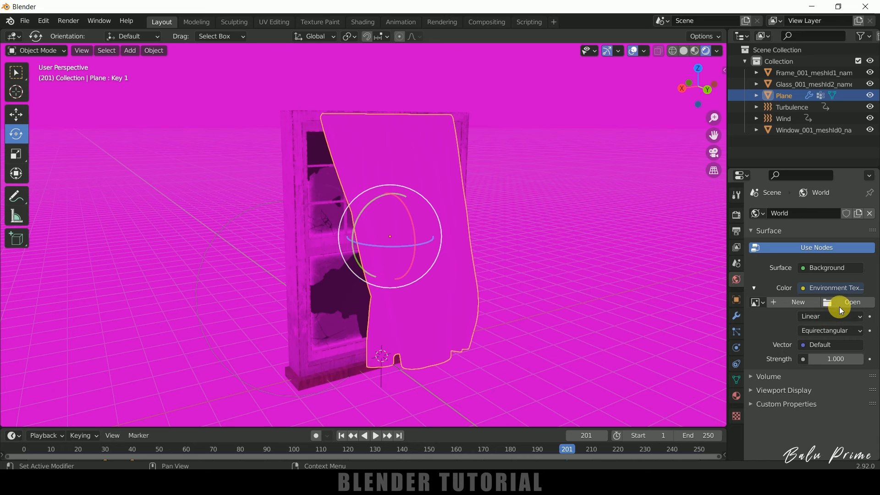
{"action": "left_click", "coordinate": [852, 302]}
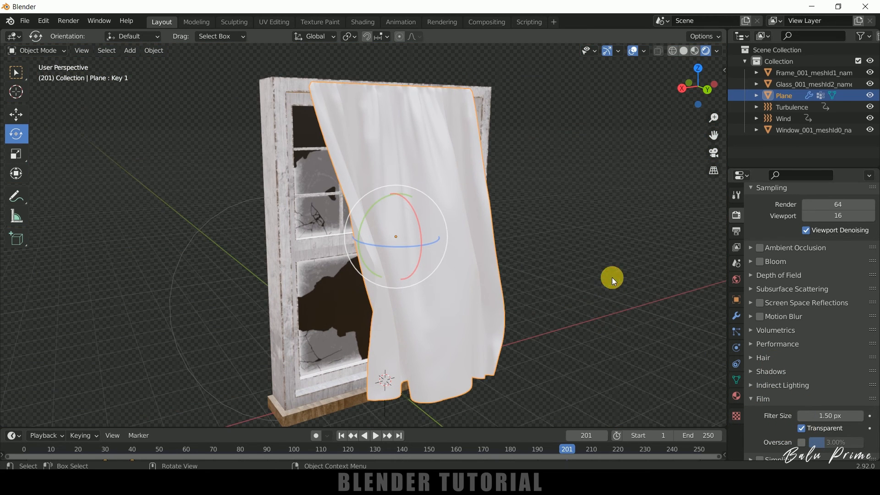
{"action": "left_click", "coordinate": [736, 349]}
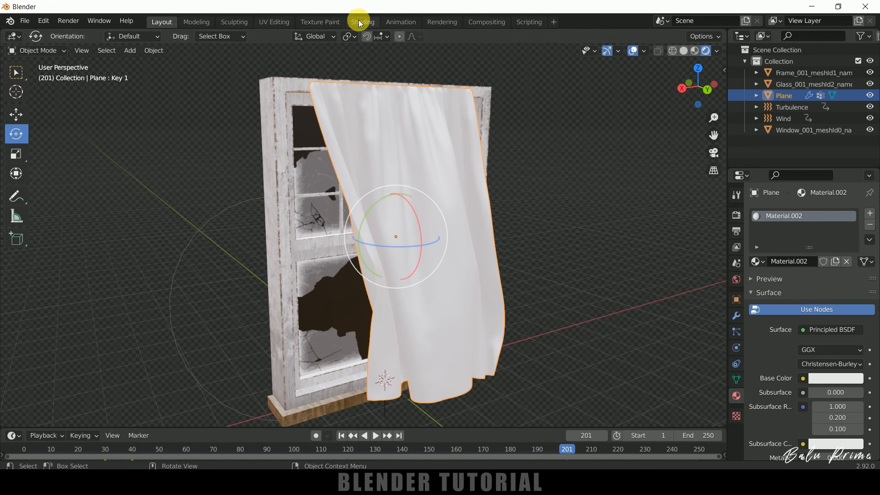
In the Shading workspace, chain Texture Coordinate, Mapping and Image Texture nodes into Base Color
{"action": "left_click", "coordinate": [362, 22]}
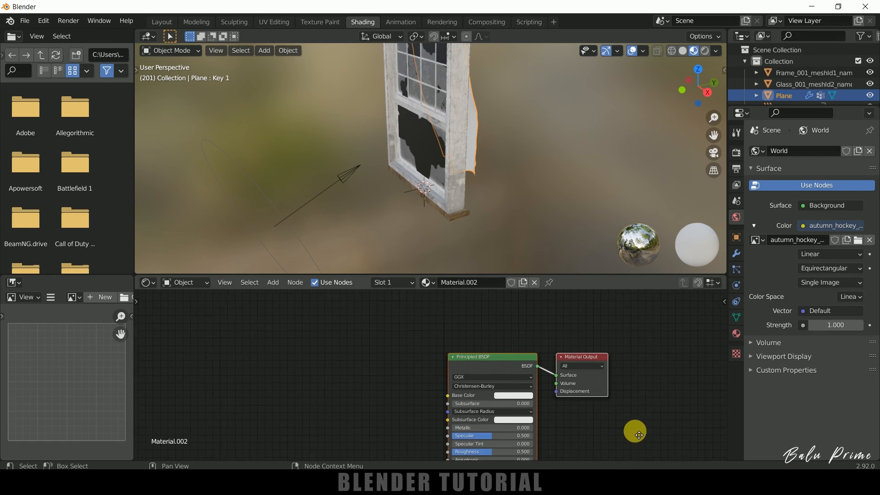
{"action": "left_click_drag", "start_coordinate": [639, 434], "coordinate": [289, 323]}
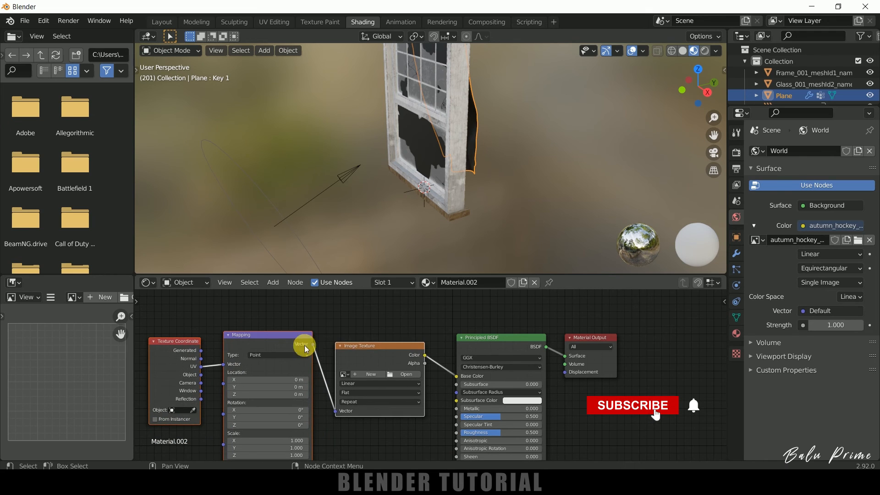
{"action": "left_click", "coordinate": [43, 21]}
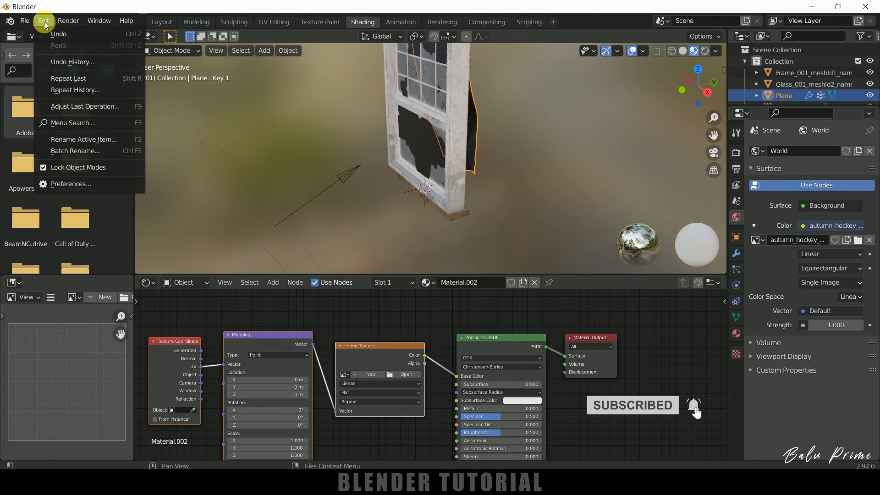
In Preferences > Add-ons, search 'node' to find and enable Node Wrangler
{"action": "left_click", "coordinate": [70, 183]}
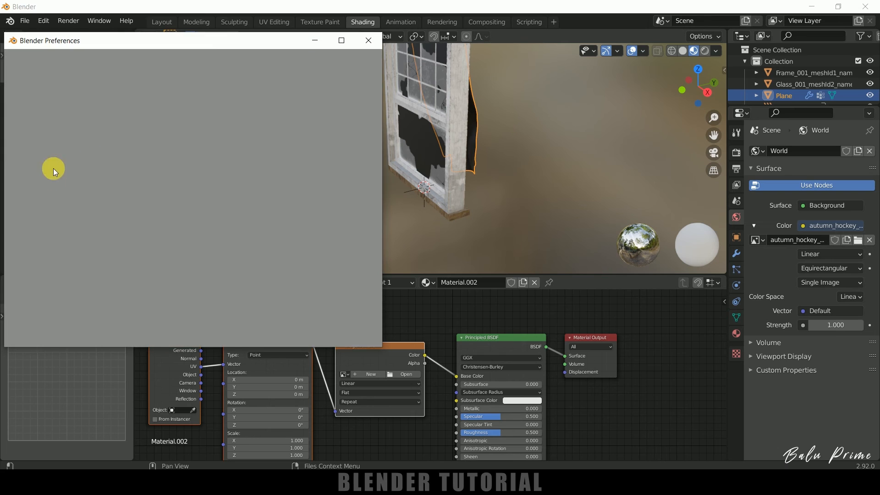
{"action": "left_click", "coordinate": [25, 153]}
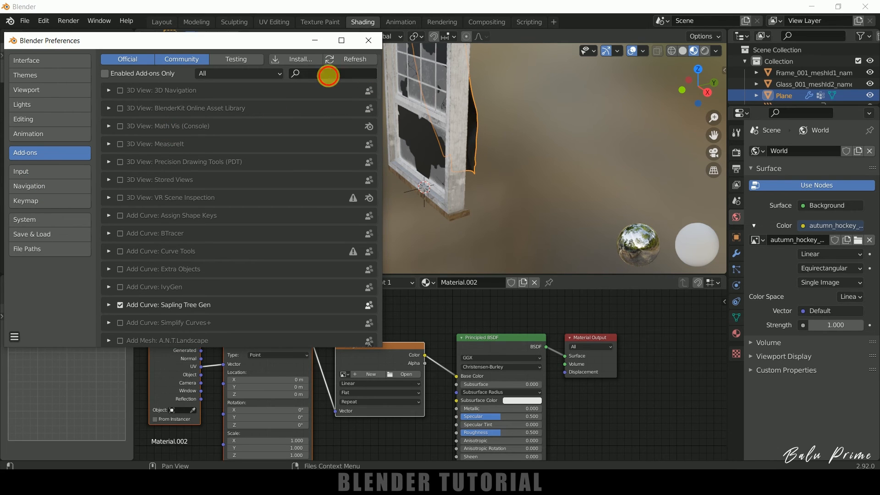
{"action": "type", "text": "node"}
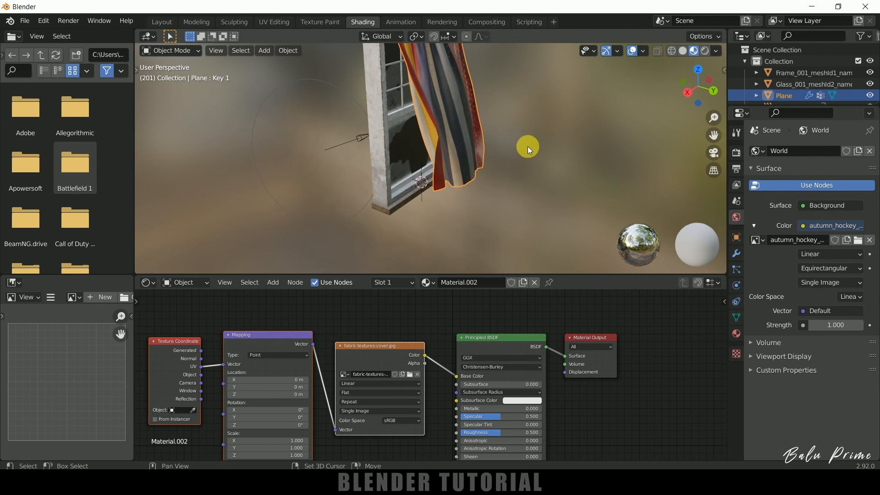
Apply fabric-textures-cover.jpg to the curtain and raise its material roughness to 1.0
{"action": "left_click_drag", "start_coordinate": [526, 150], "coordinate": [526, 201]}
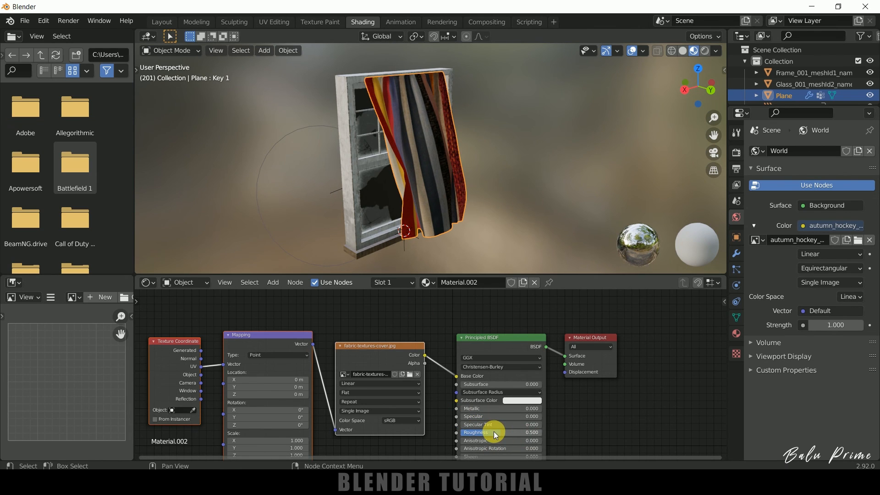
{"action": "left_click_drag", "start_coordinate": [494, 431], "coordinate": [534, 431]}
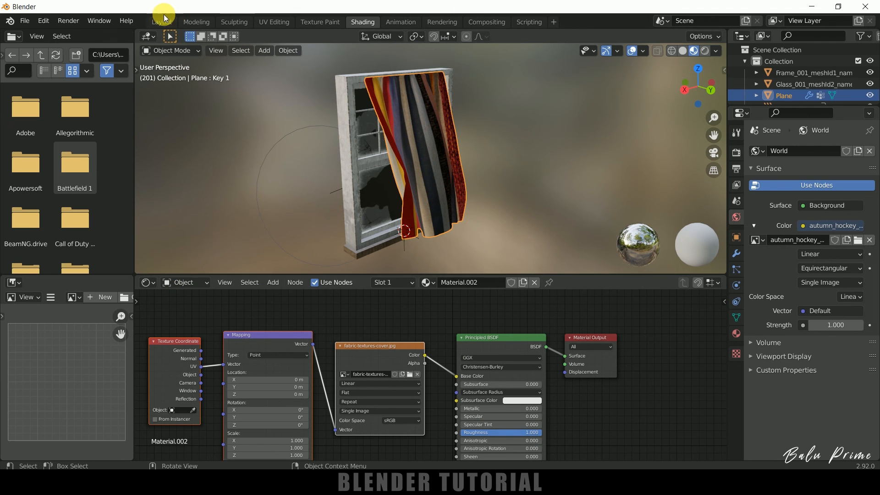
{"action": "left_click", "coordinate": [161, 22]}
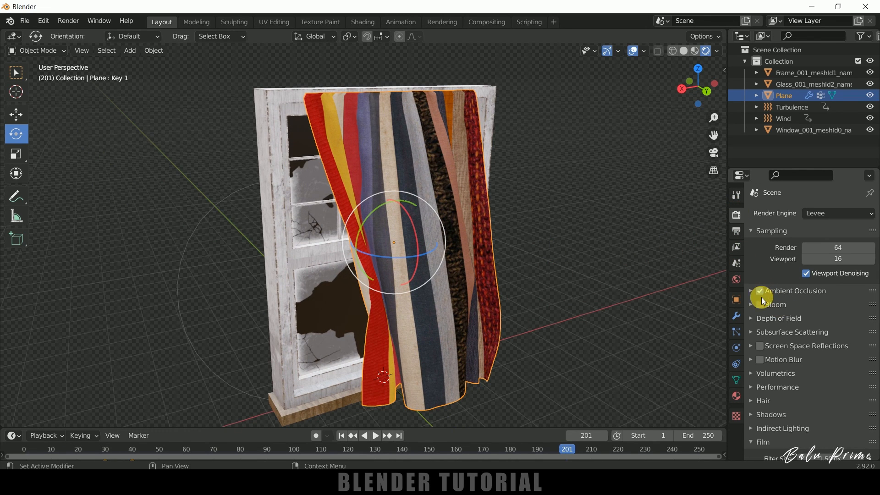
Enable Ambient Occlusion and Screen Space Reflections in Render Properties and replay the animation
{"action": "left_click", "coordinate": [752, 291]}
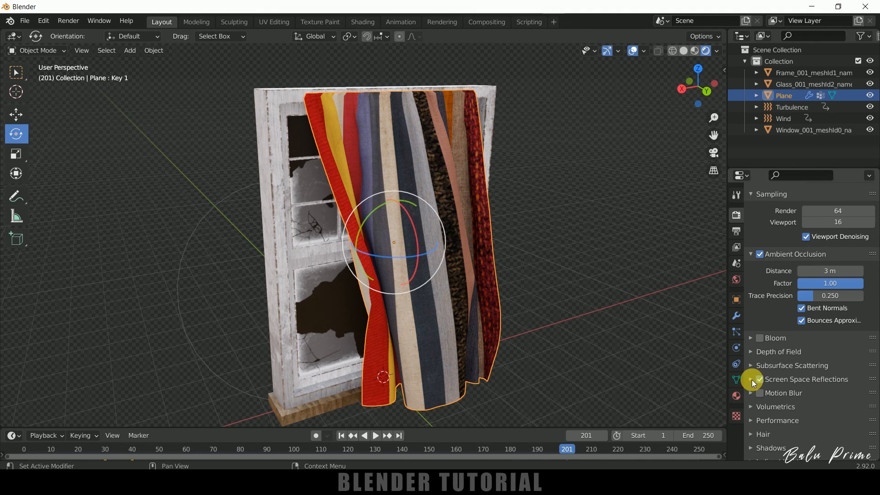
{"action": "left_click", "coordinate": [759, 379]}
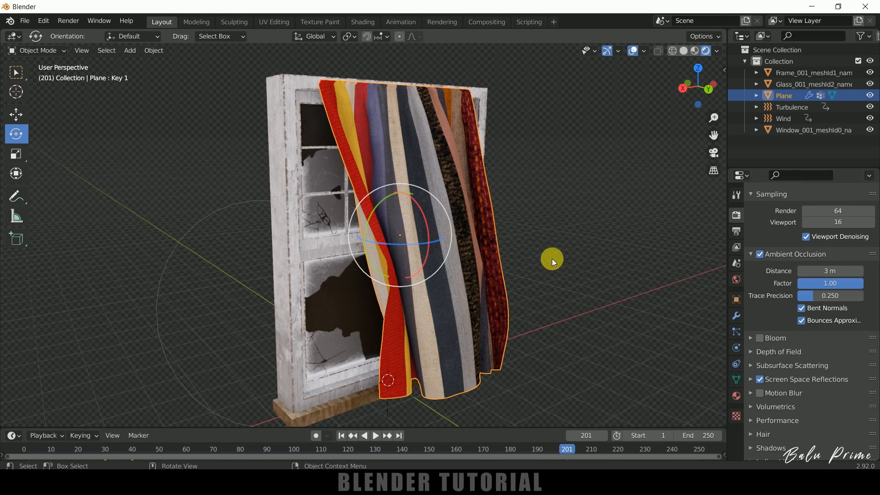
{"action": "left_click", "coordinate": [375, 436]}
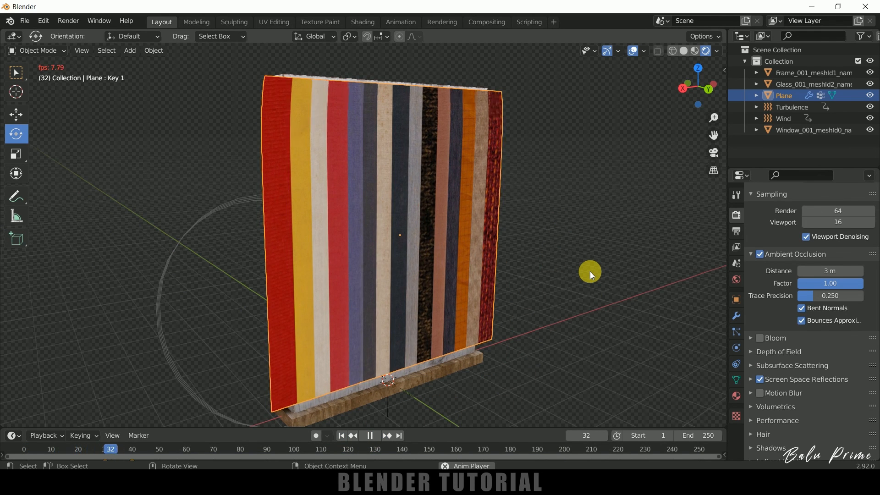
Play back the striped curtain billowing in the wind from the start
{"action": "left_click", "coordinate": [369, 434]}
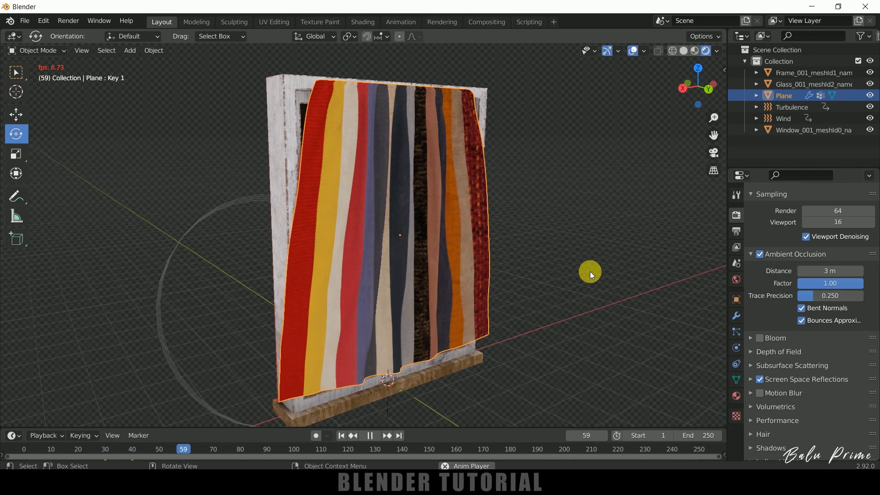